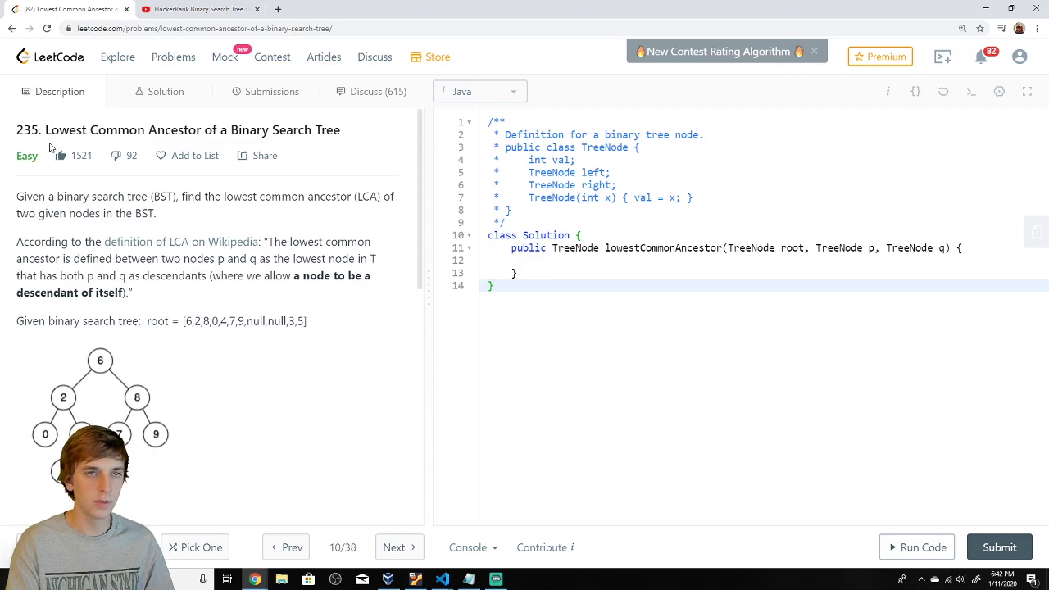
mouse_move(471, 217)
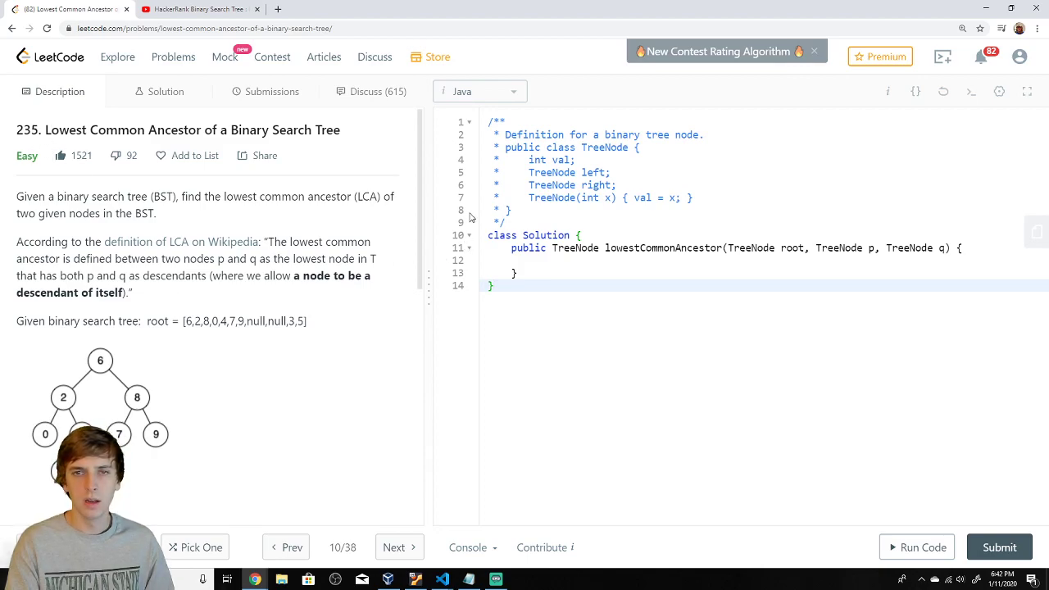
mouse_move(172, 230)
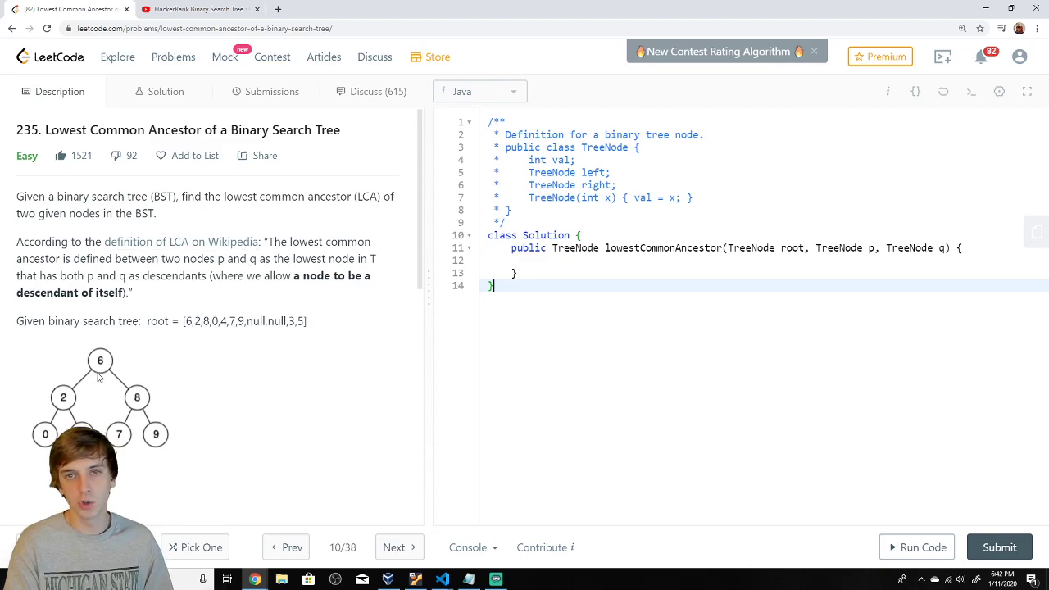
Read through the LeetCode problem, briefly checking the HackerRank lowest common ancestor video.
scroll("down", 3)
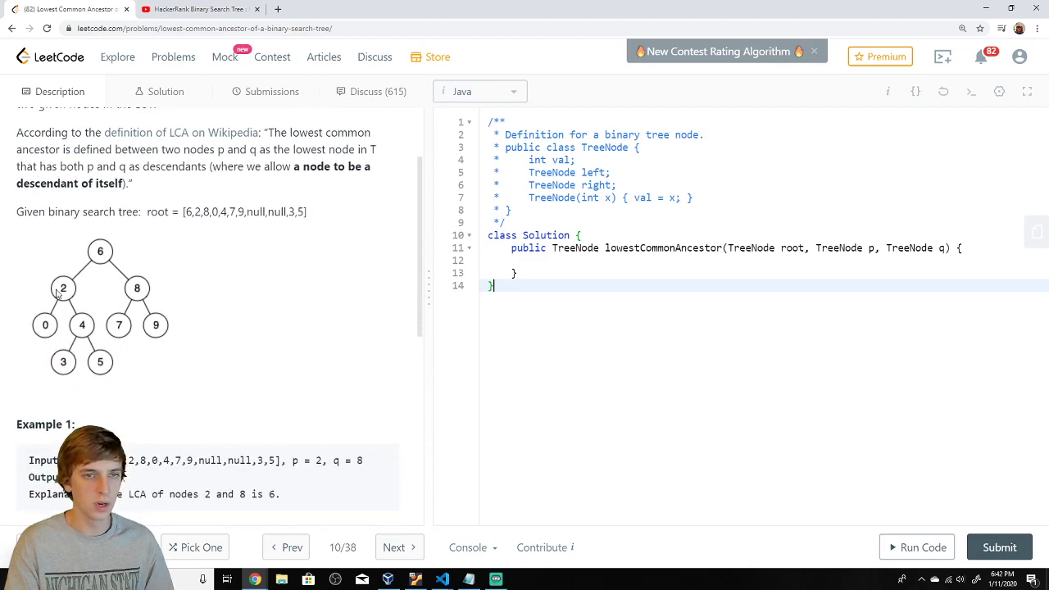
scroll("down", 3)
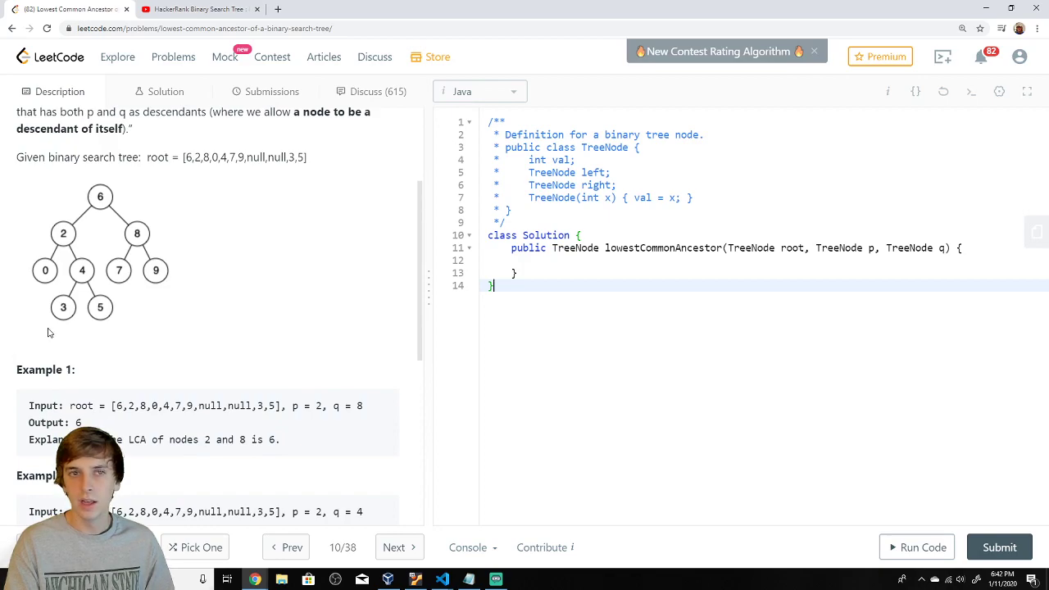
mouse_move(100, 195)
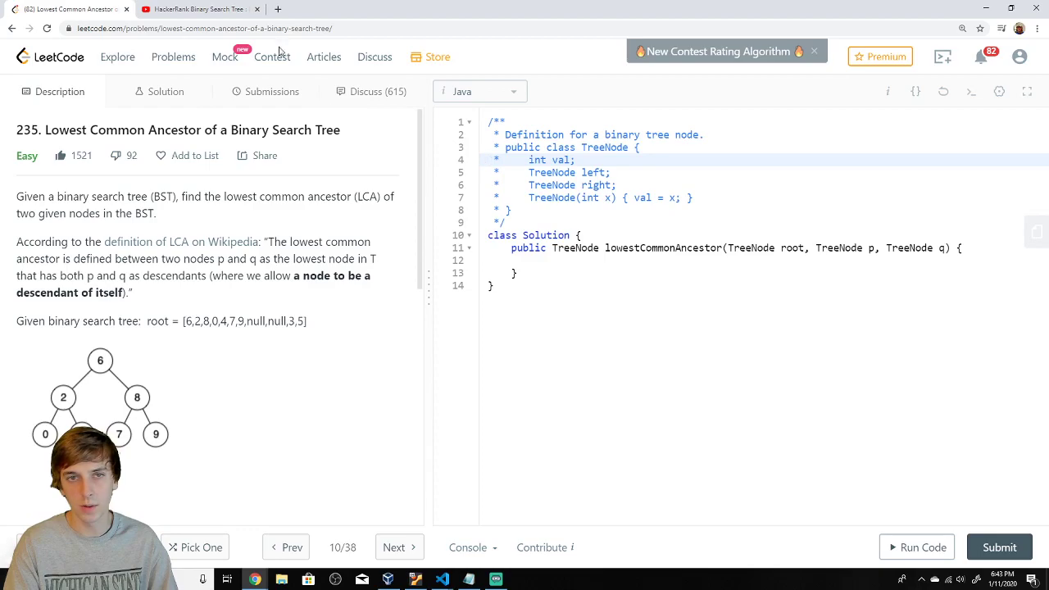
left_click(199, 9)
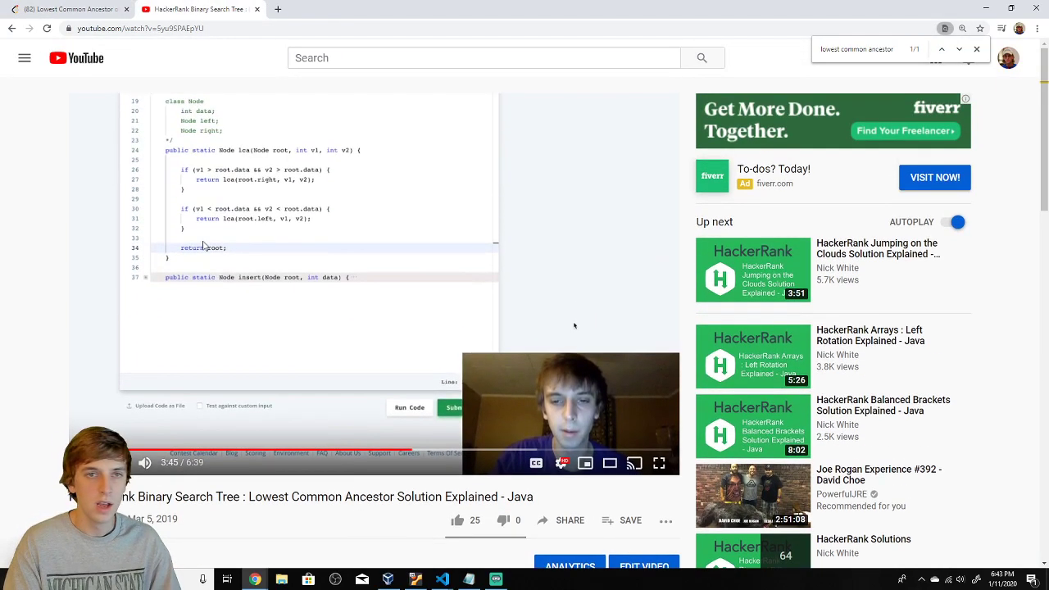
left_click(197, 9)
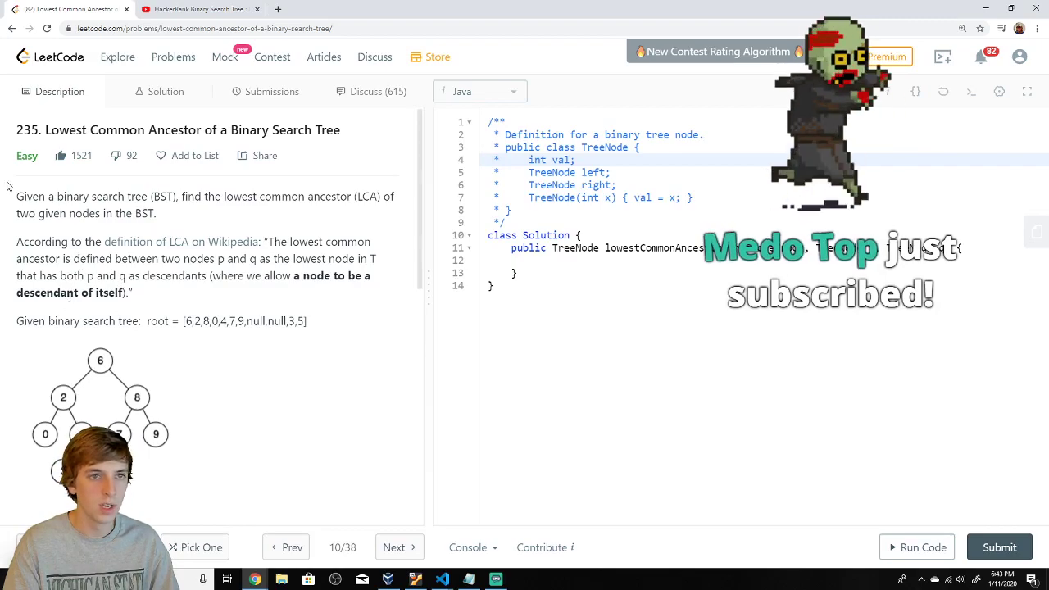
scroll("down", 3)
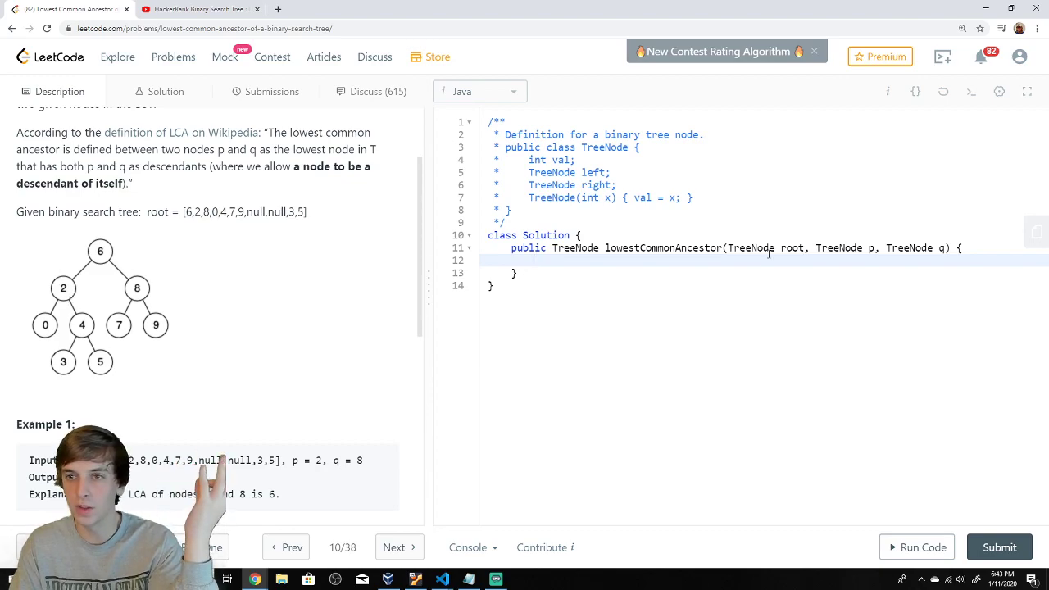
scroll("down", 3)
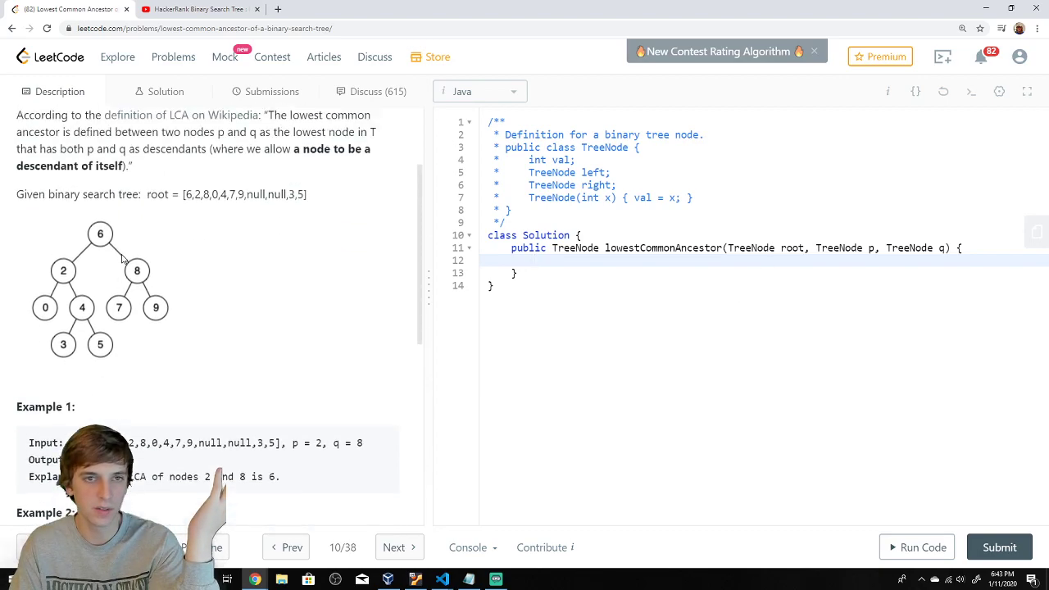
scroll("down", 3)
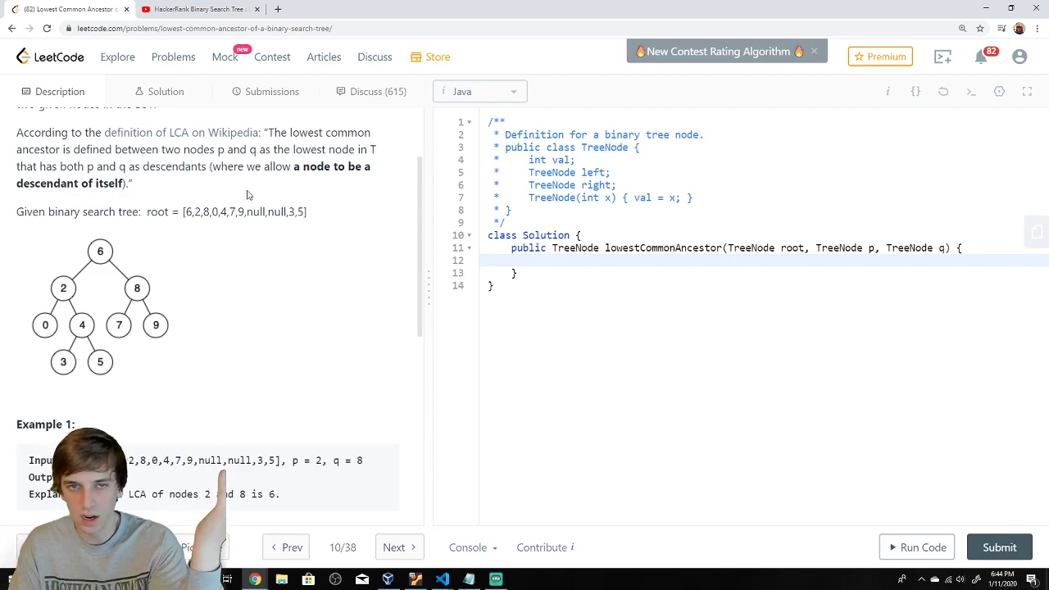
scroll("down", 3)
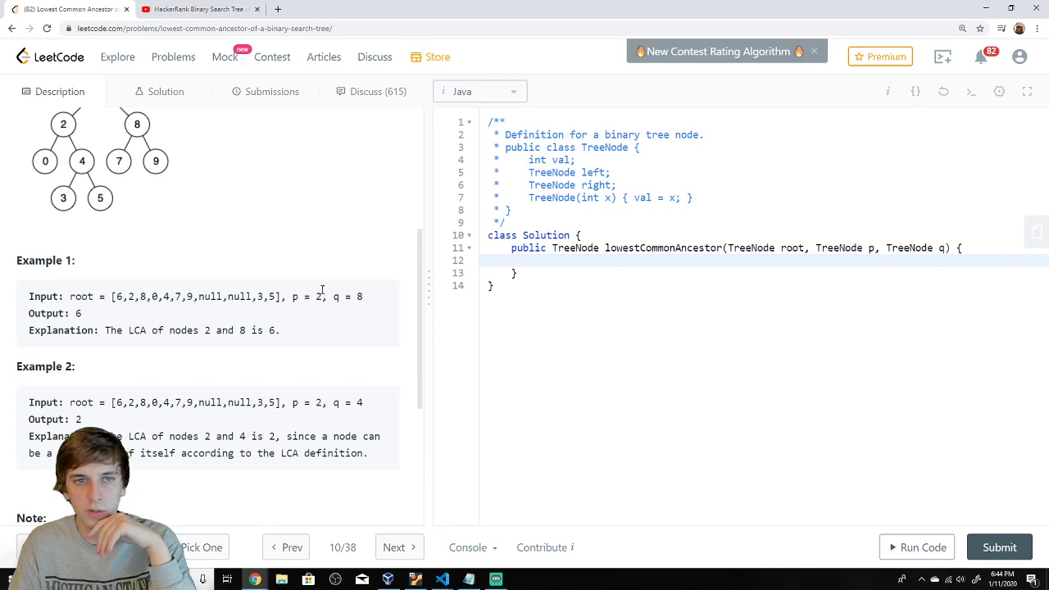
scroll("down", 3)
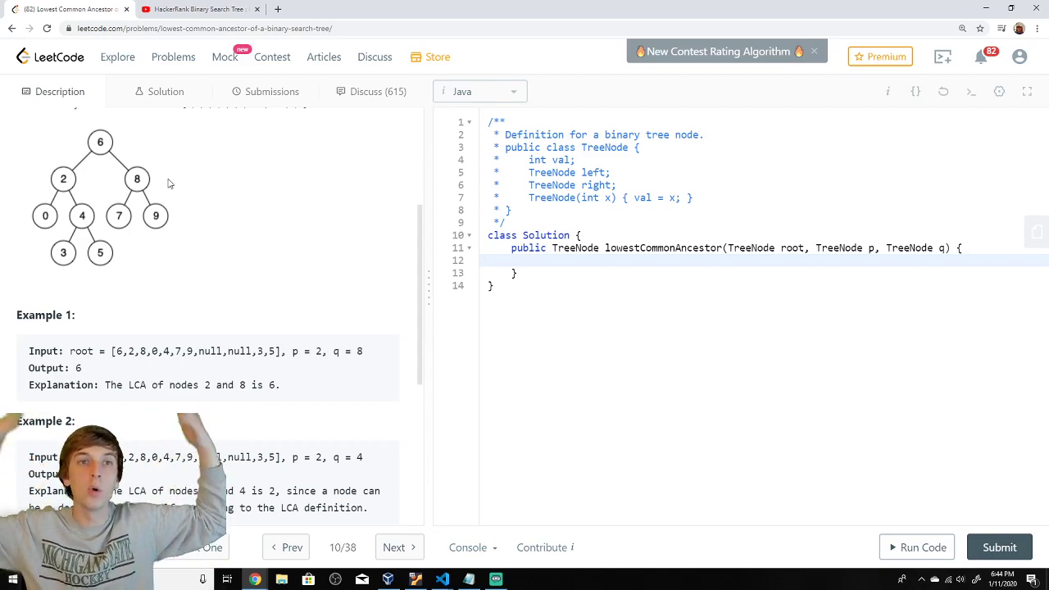
mouse_move(105, 187)
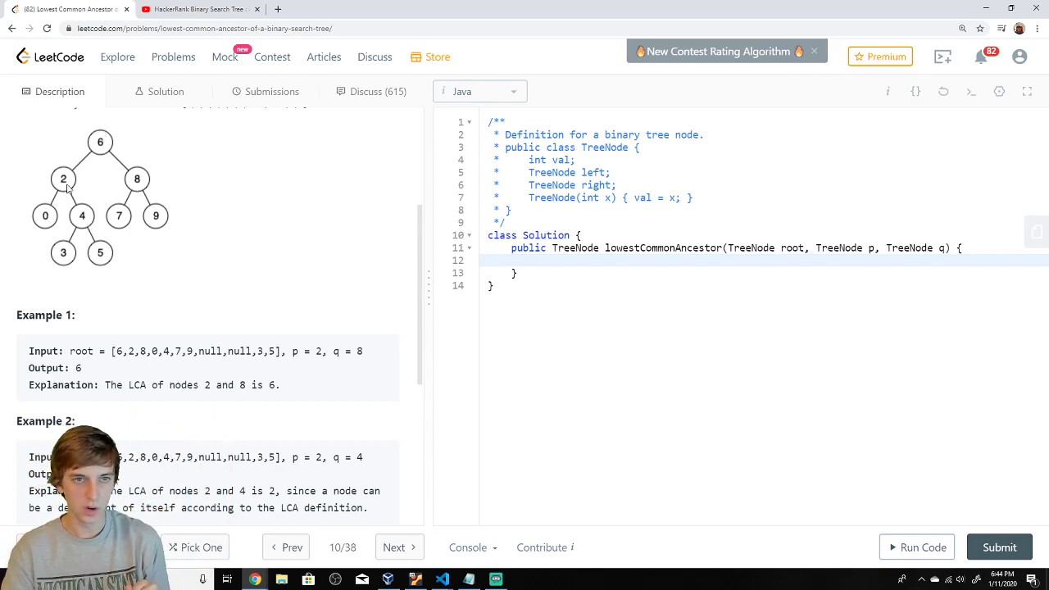
scroll("down", 3)
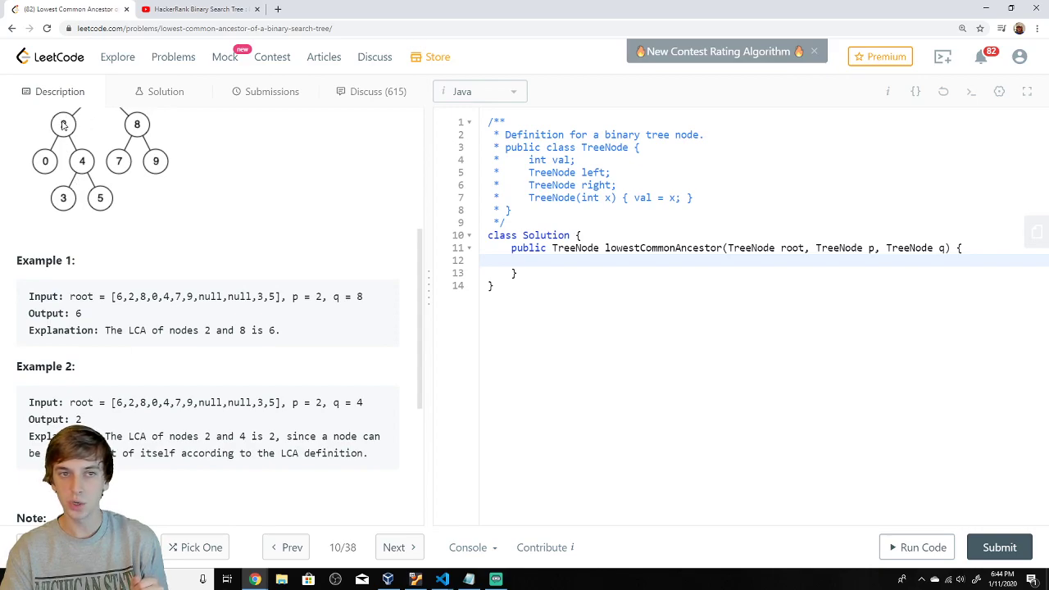
scroll("down", 3)
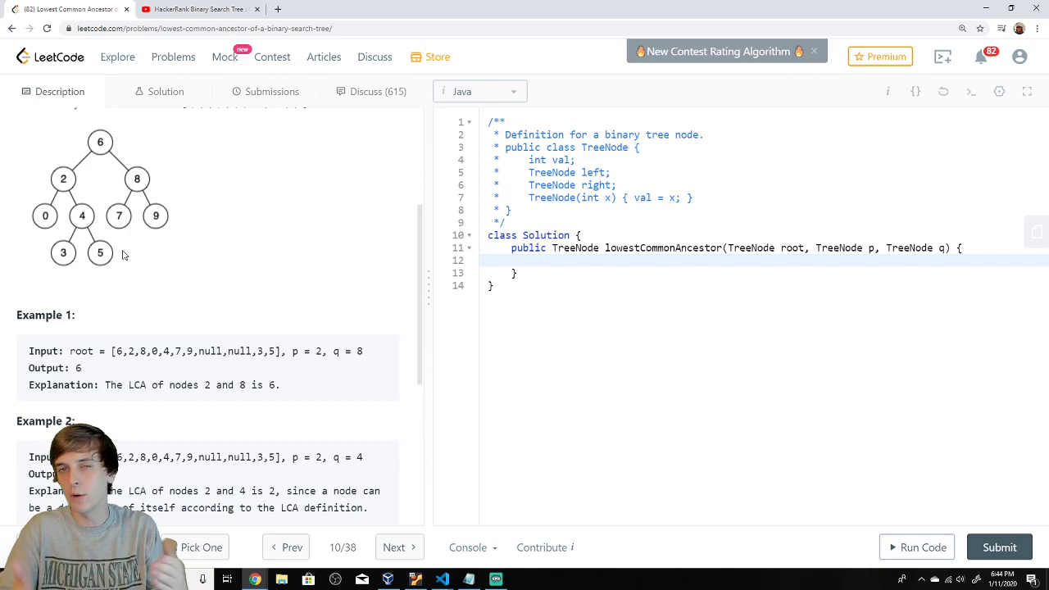
scroll("down", 3)
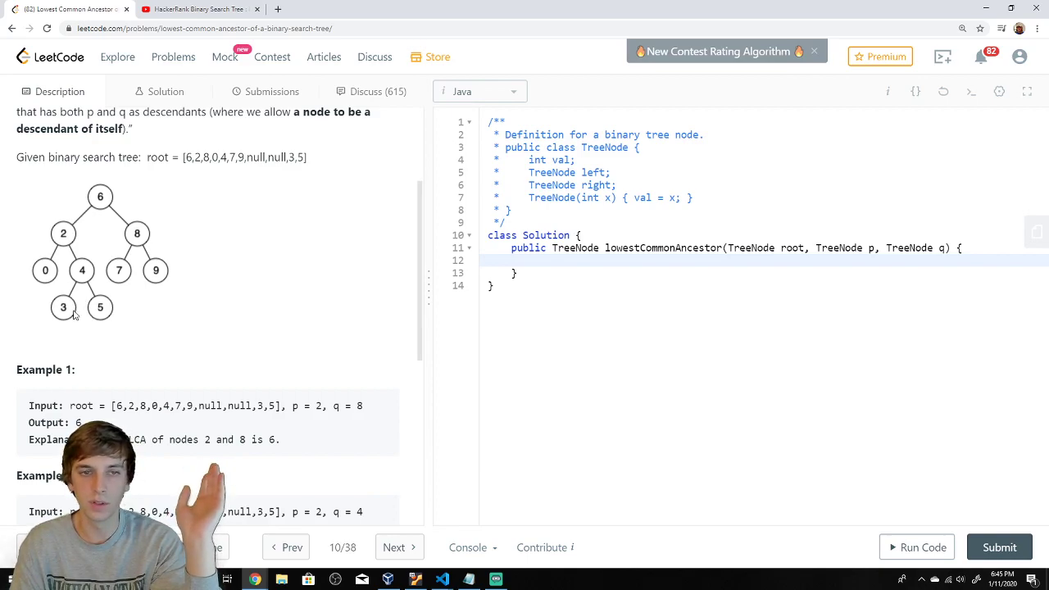
mouse_move(122, 279)
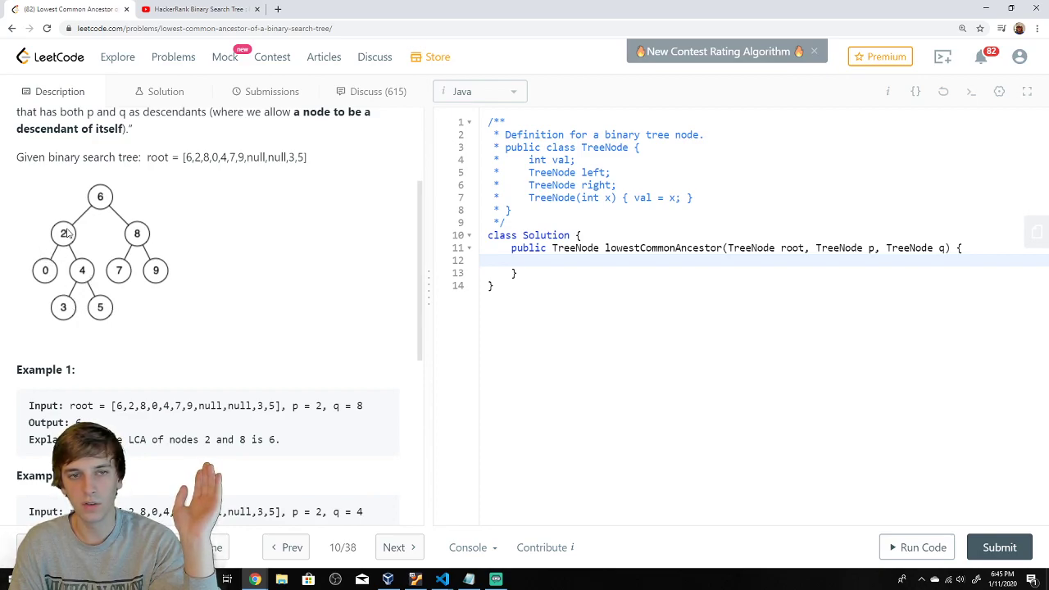
mouse_move(72, 240)
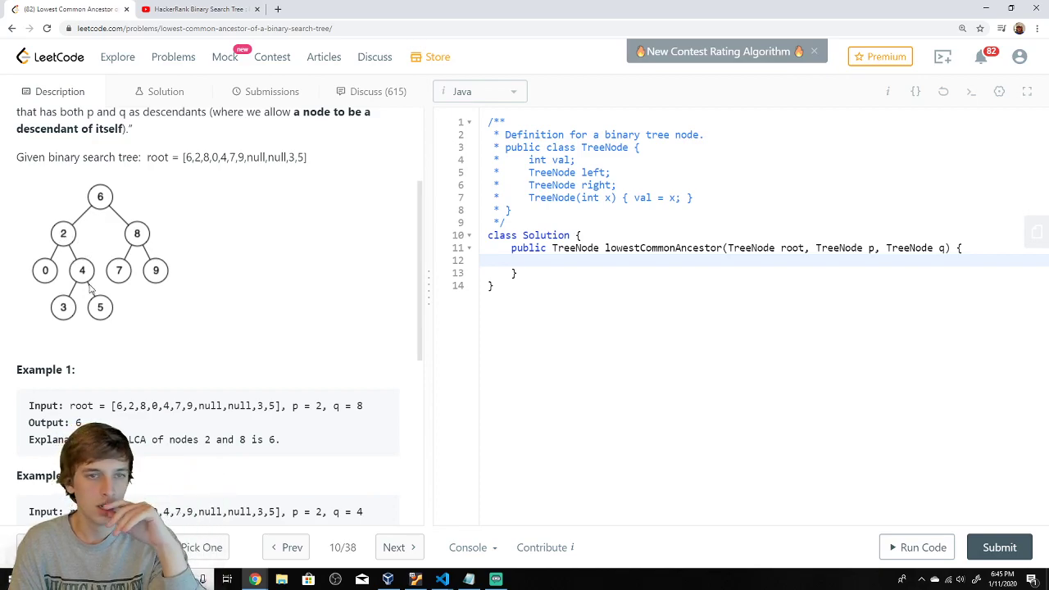
mouse_move(138, 264)
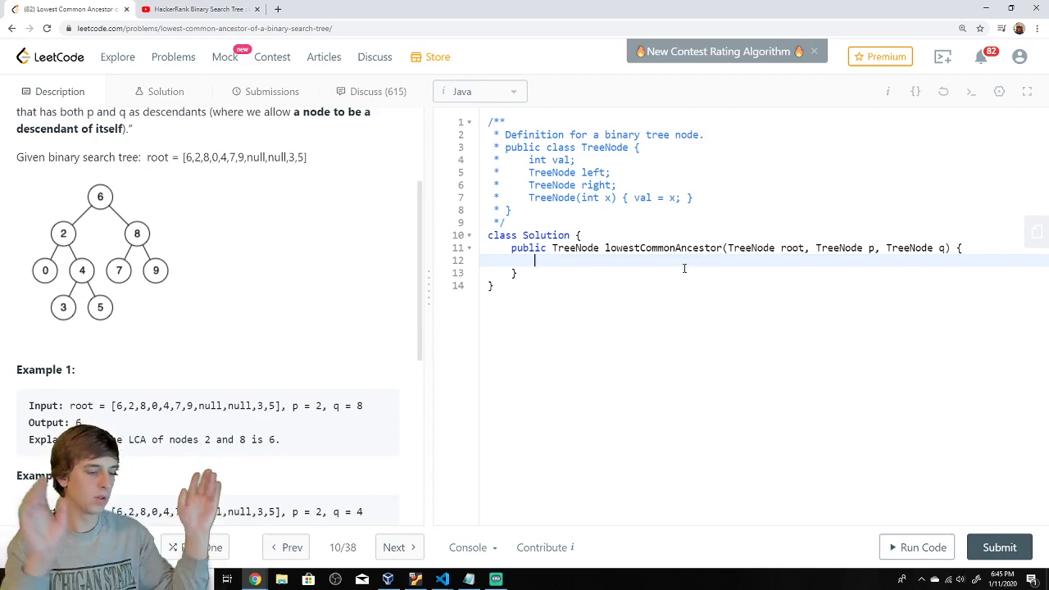
Write the first if condition checking that both node values are less than root.val.
key("enter")
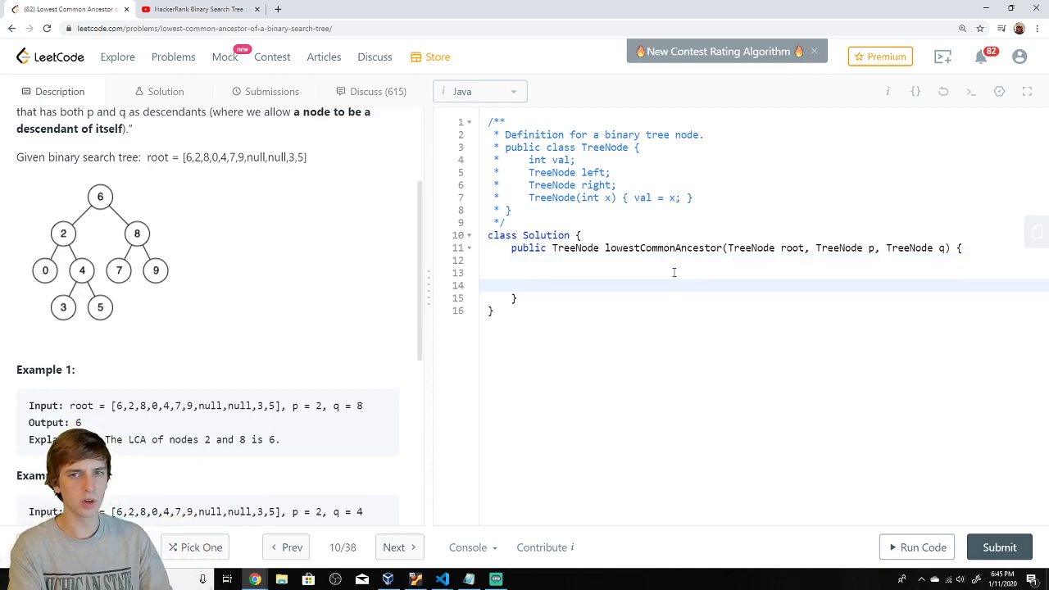
key("enter")
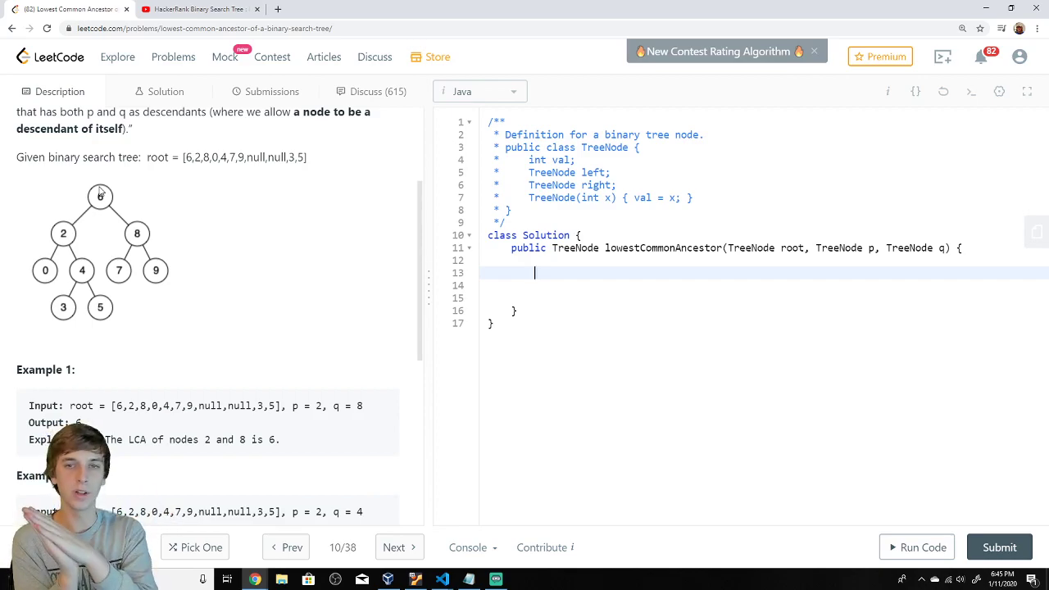
type("if (")
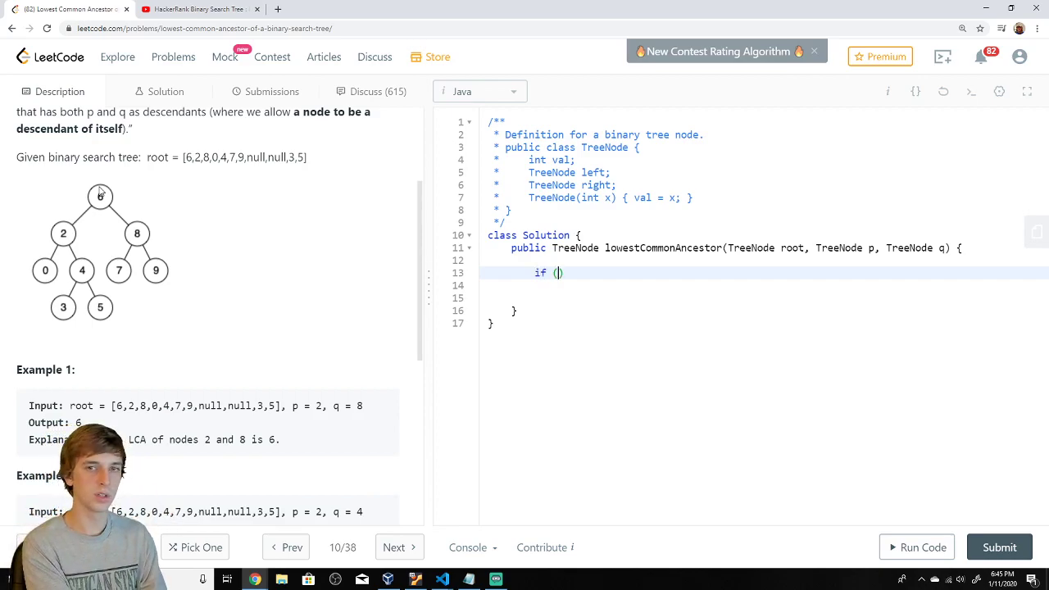
type("ro")
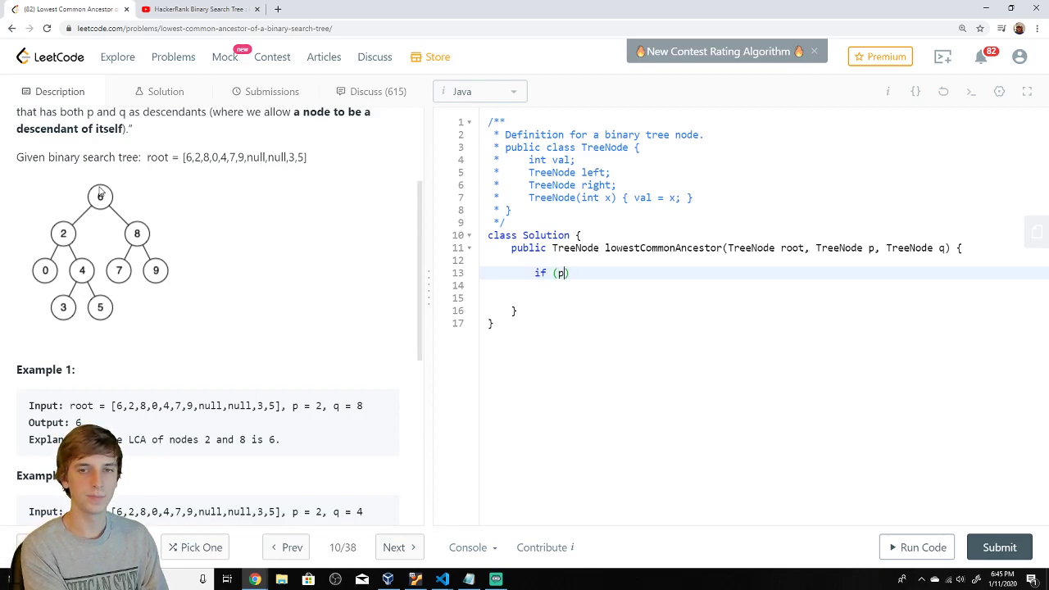
type(".val")
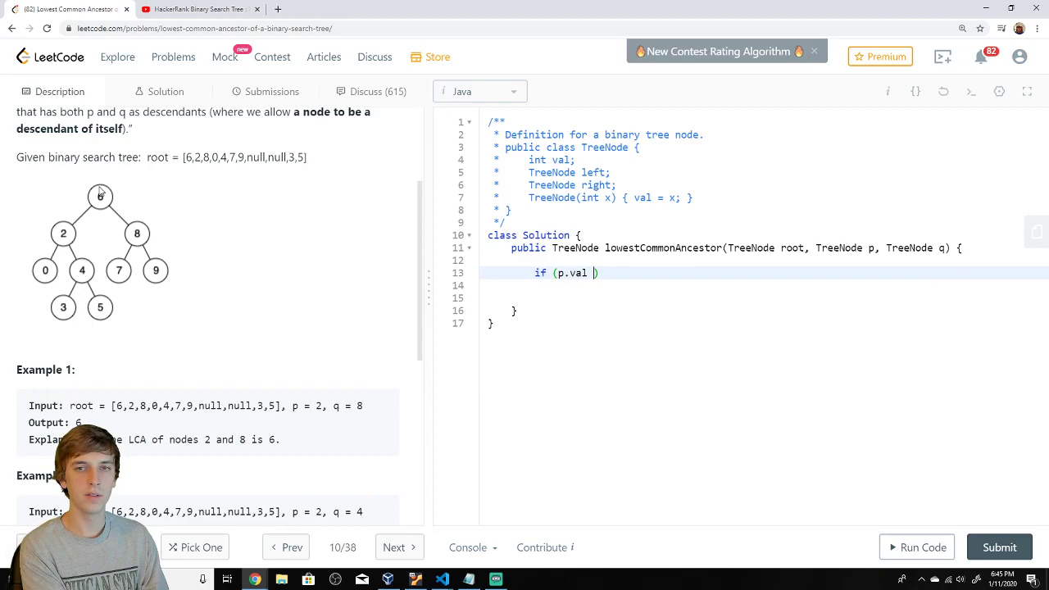
type("<")
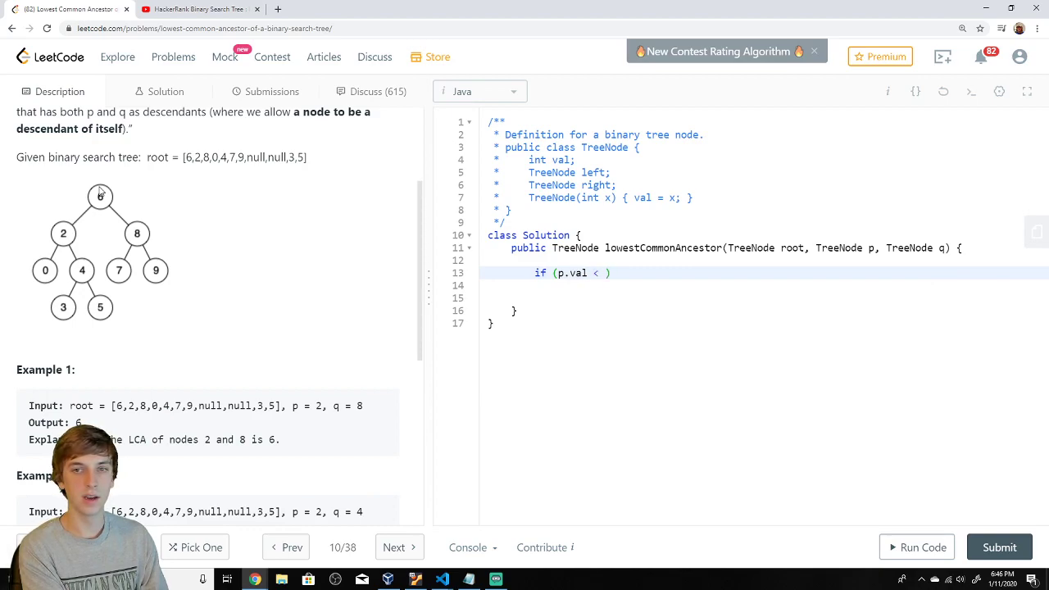
type("root.val")
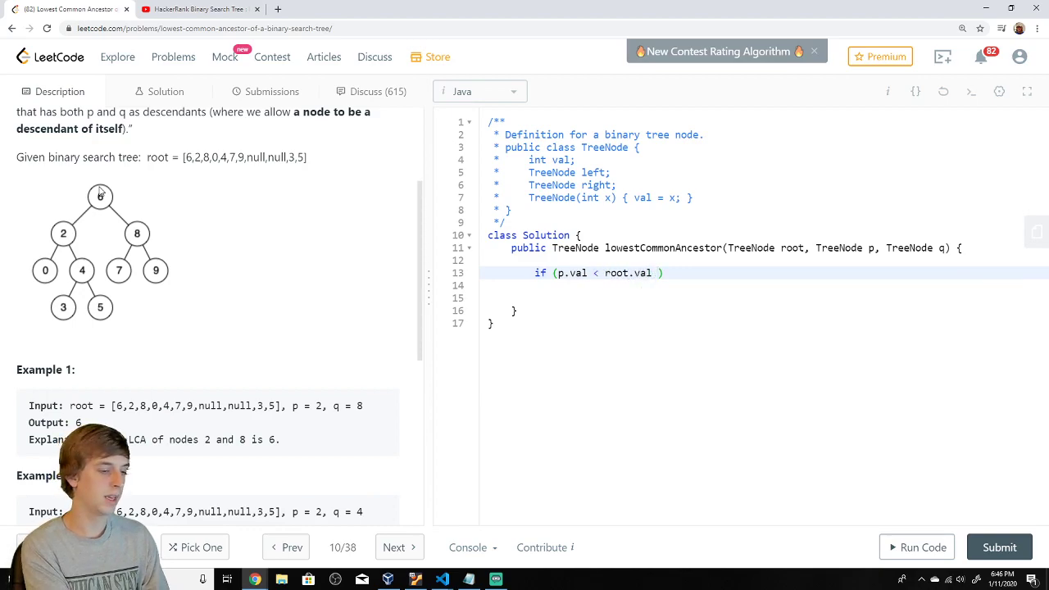
type("&& q.val")
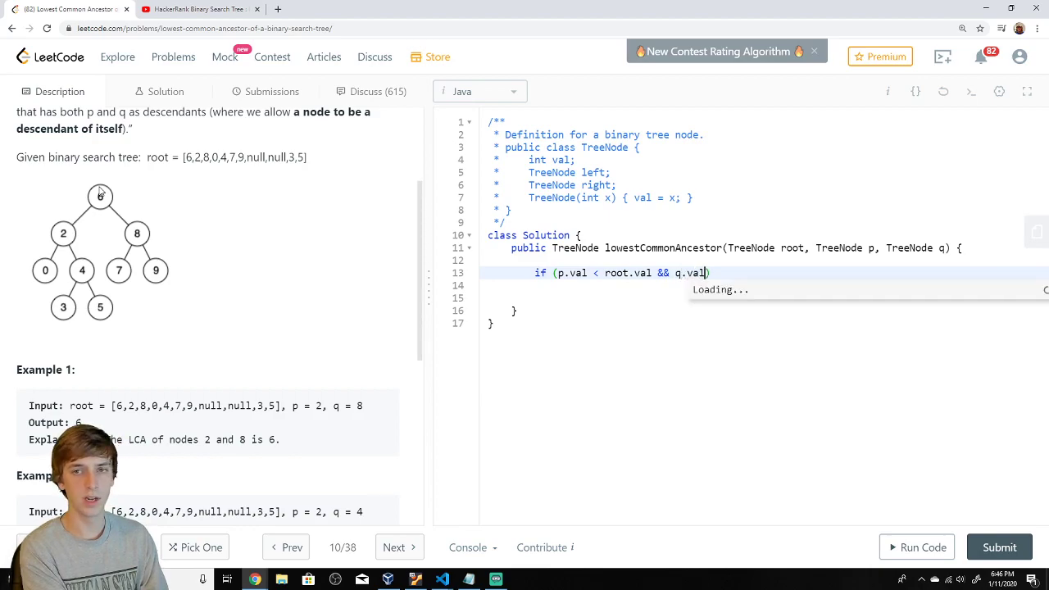
type("< root.val")
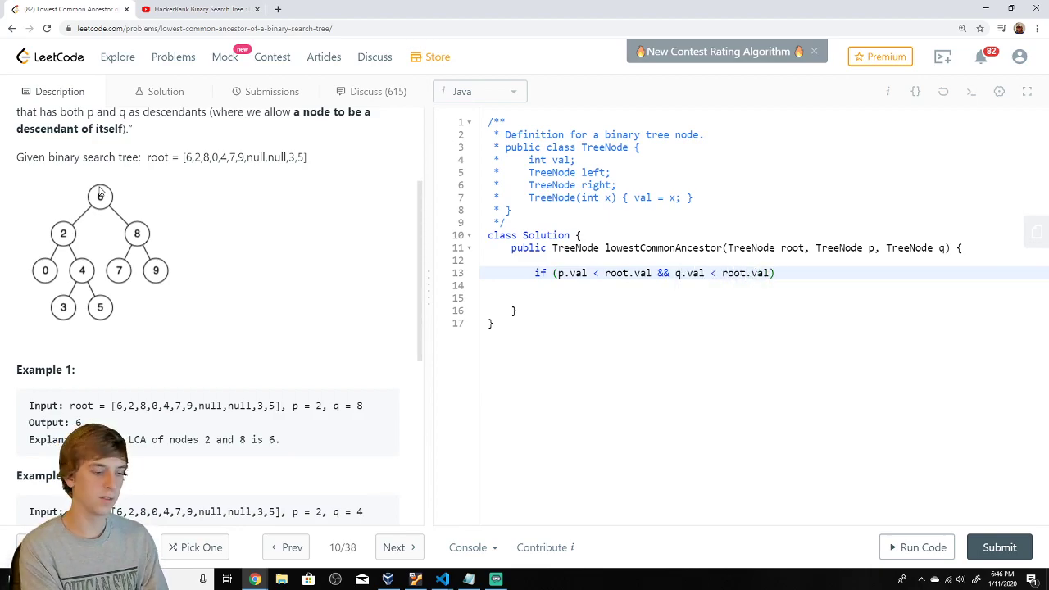
type("{")
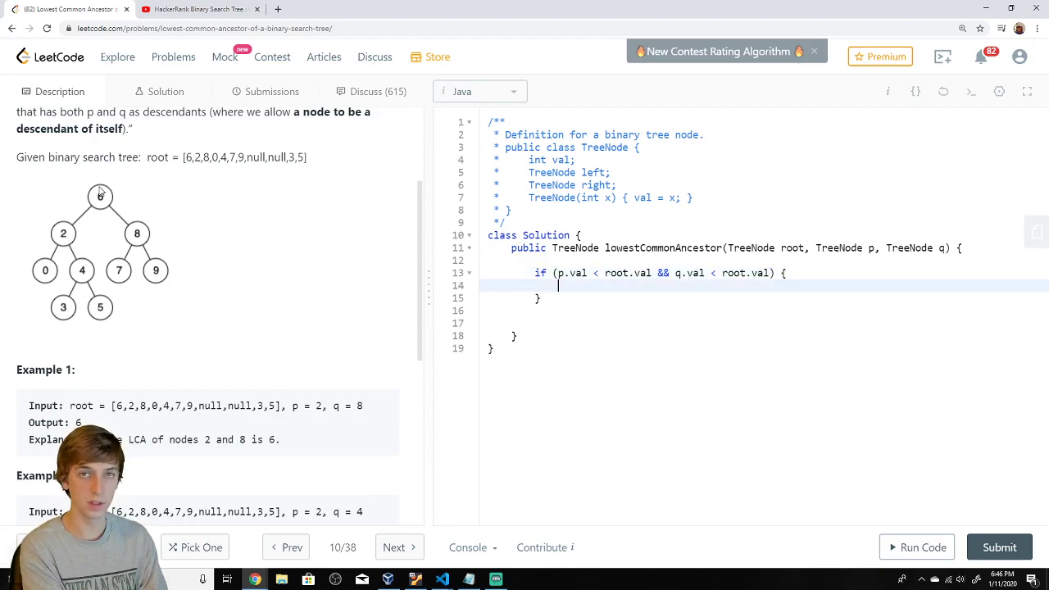
Make that branch return lowestCommonAncestor called on root.left.
type("return")
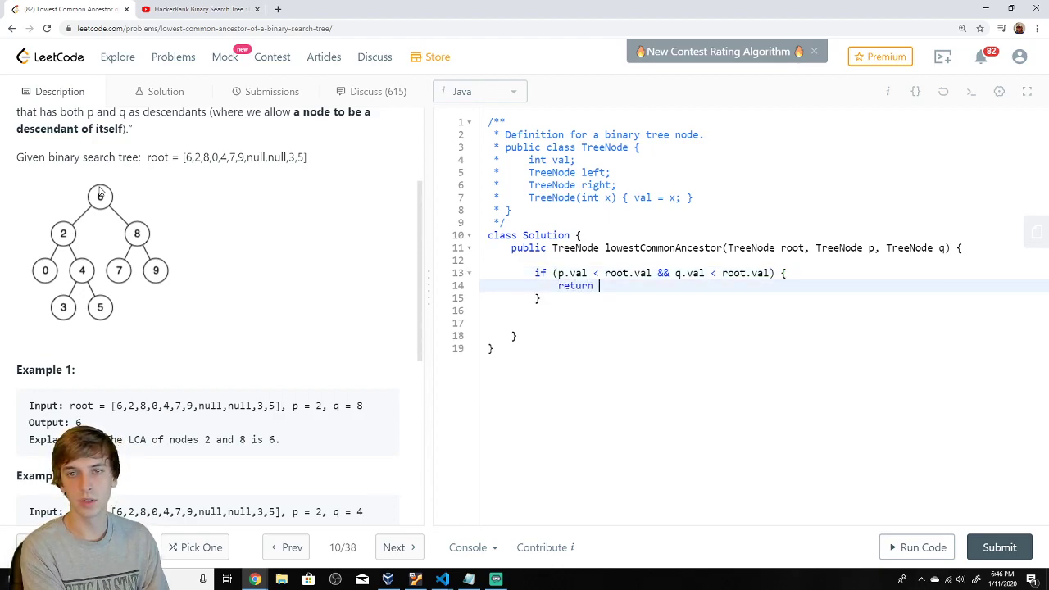
double_click(662, 248)
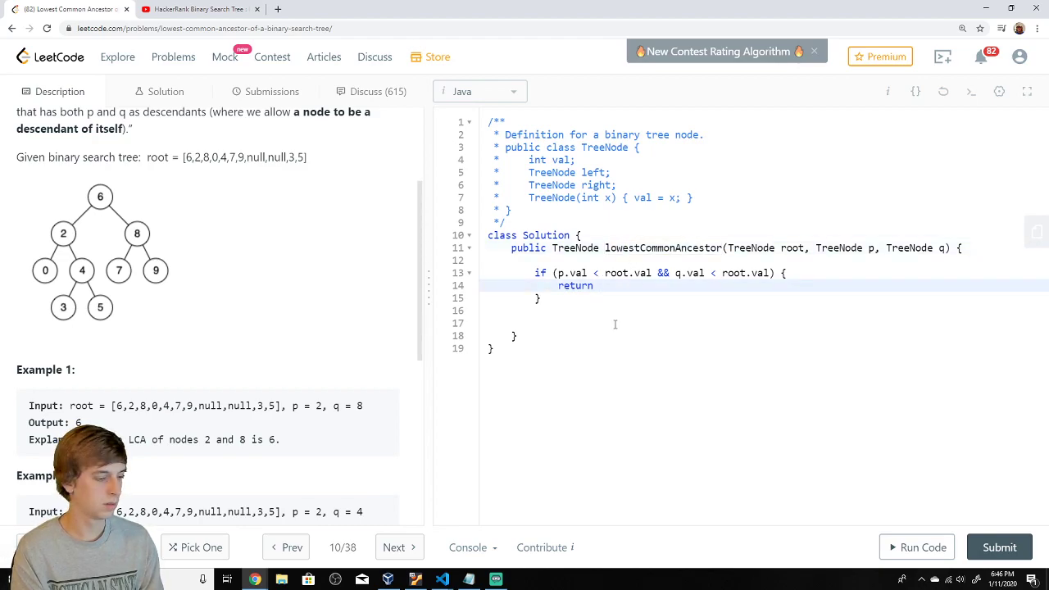
type("lowestCommonAncestor(root.")
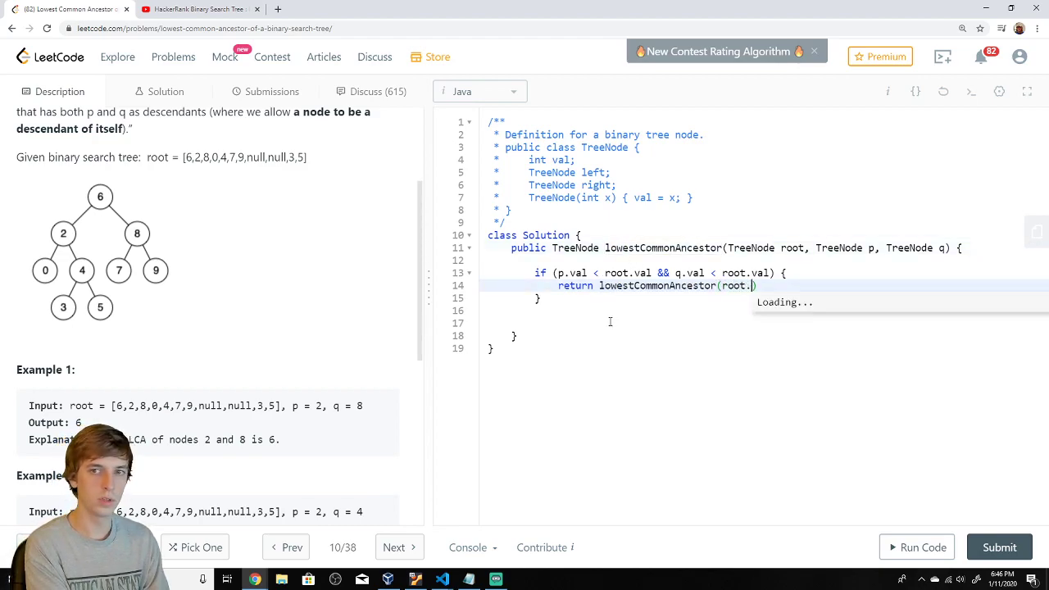
type("left, p, q")
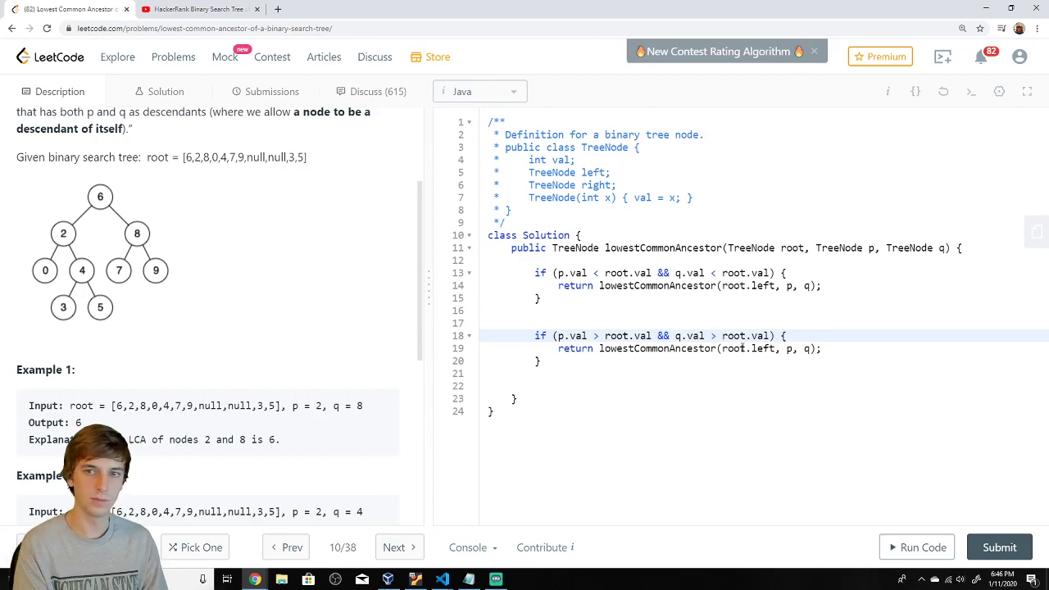
Change the second recursive call from left to right and end the method with 'return root;'.
double_click(761, 349)
type("righ")
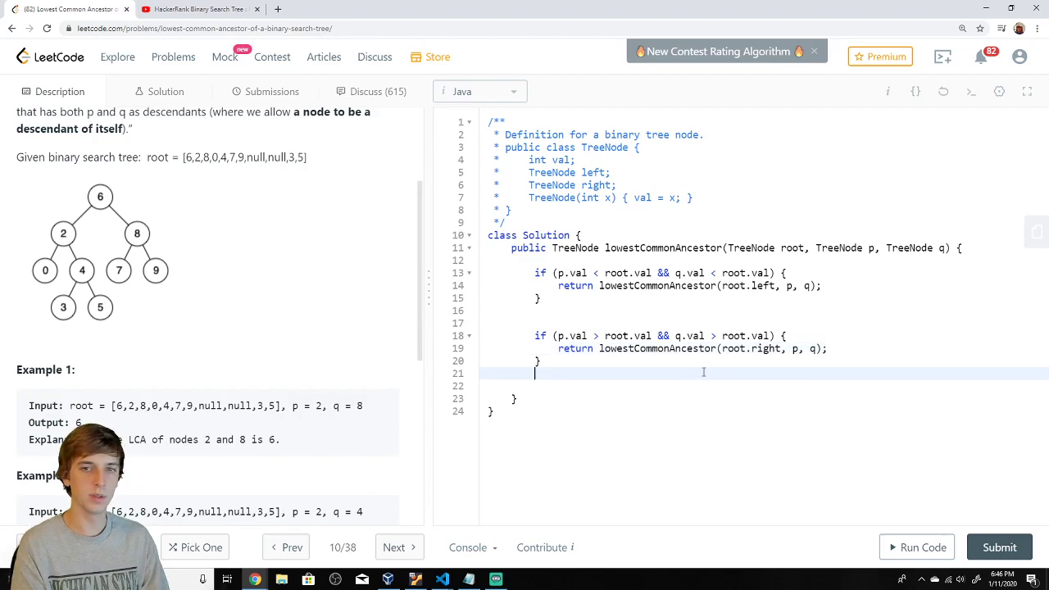
type("return roo")
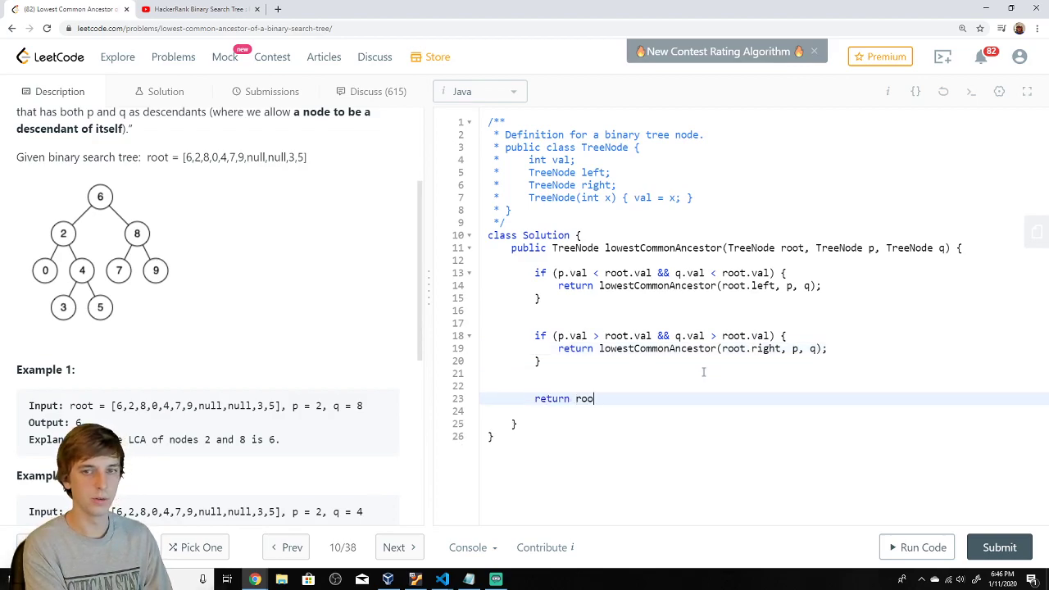
type("t;")
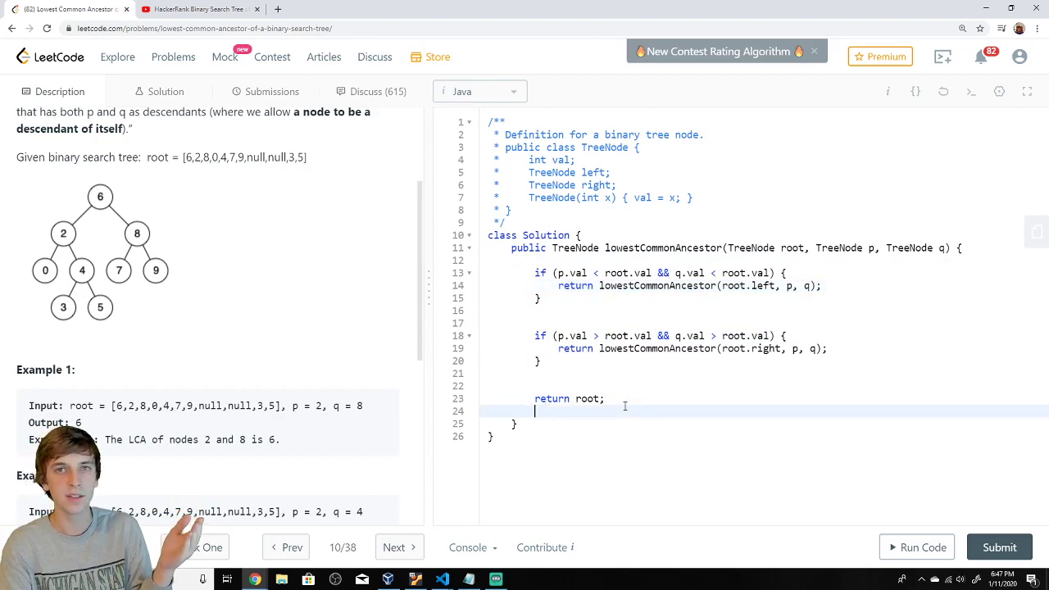
double_click(551, 399)
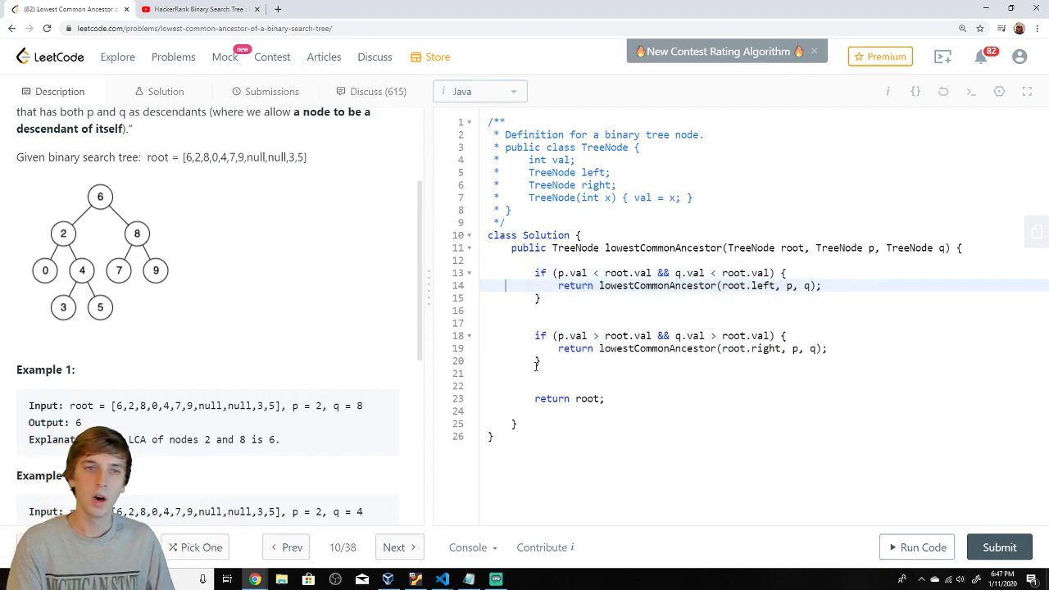
scroll("down", 3)
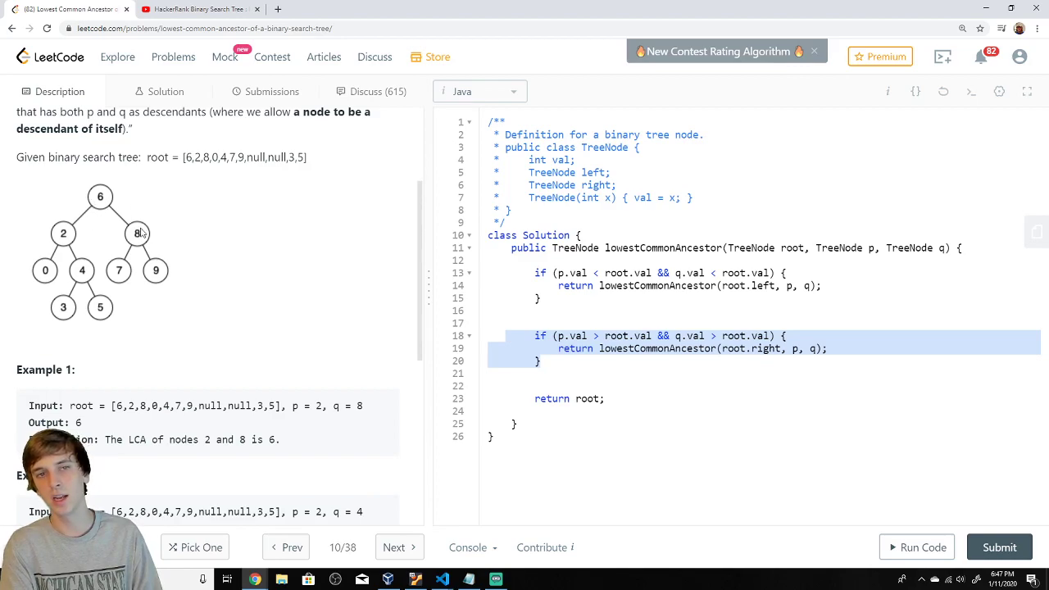
mouse_move(121, 228)
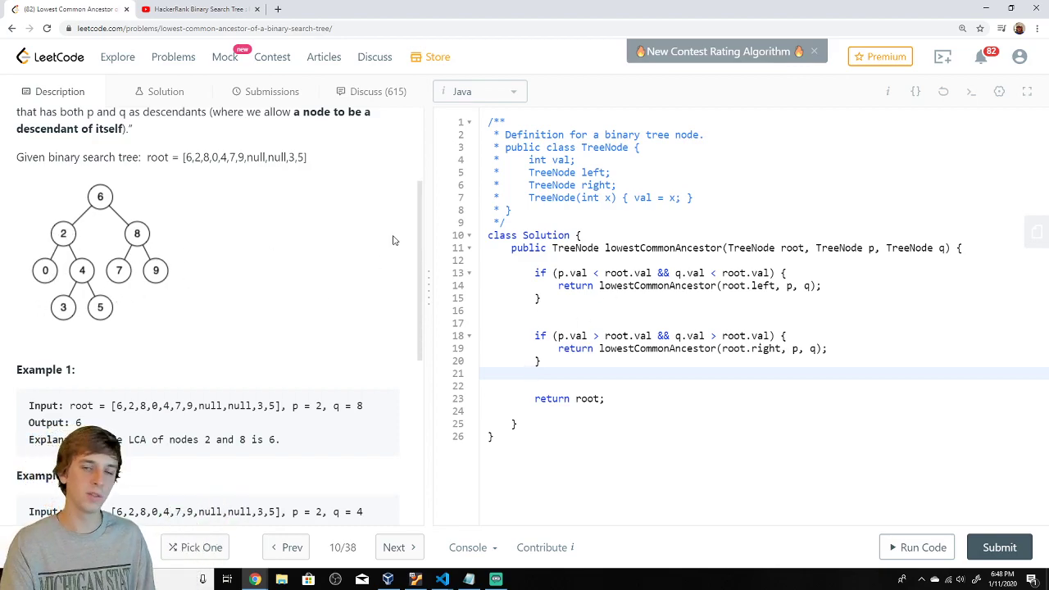
left_click_drag(521, 276, 541, 369)
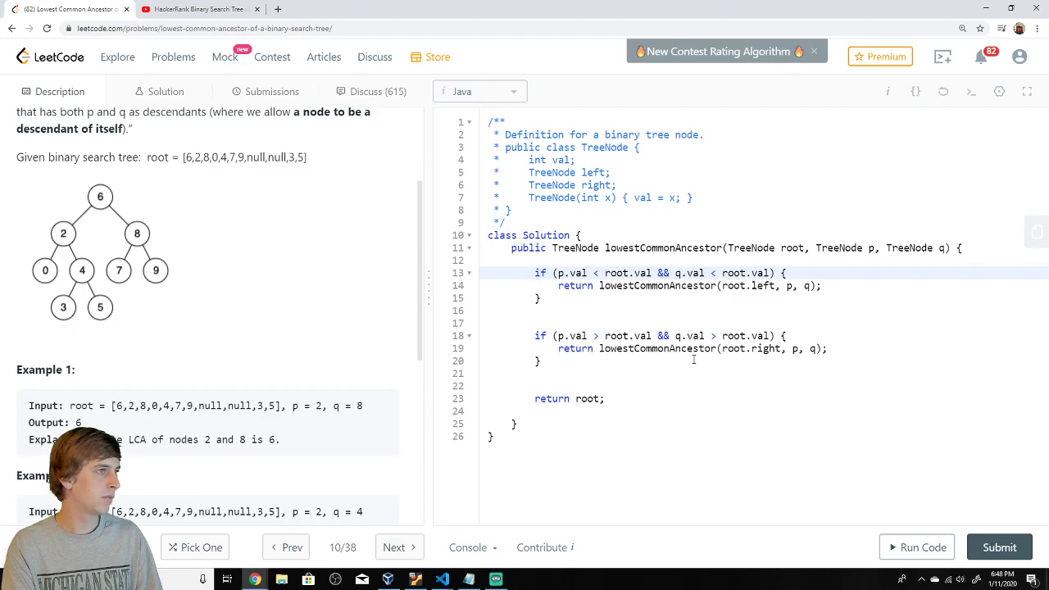
mouse_move(140, 330)
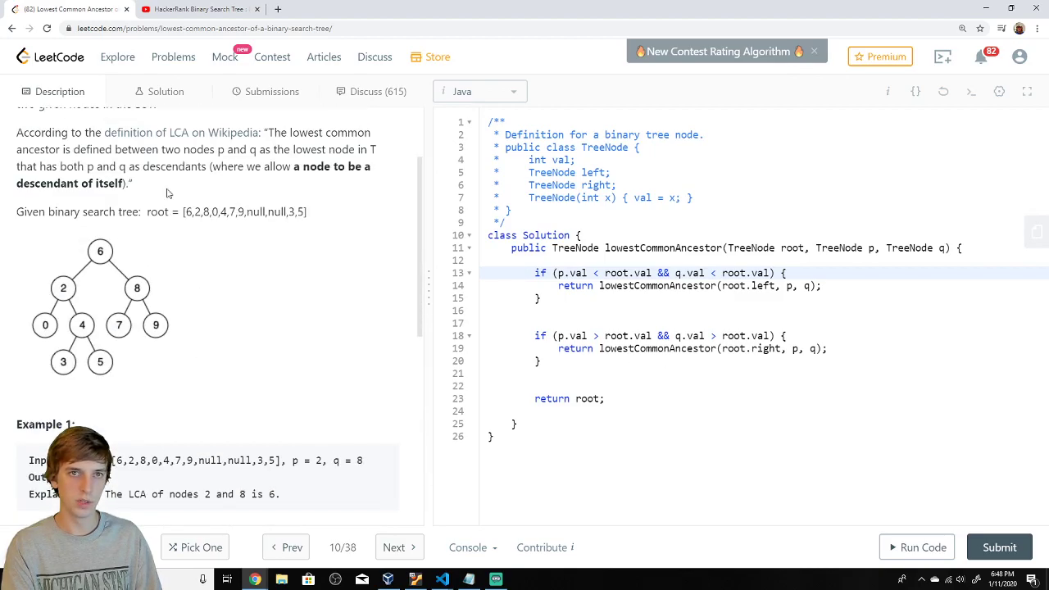
Return to the HackerRank video tab and skip playback ahead to about 2:26.
left_click(197, 9)
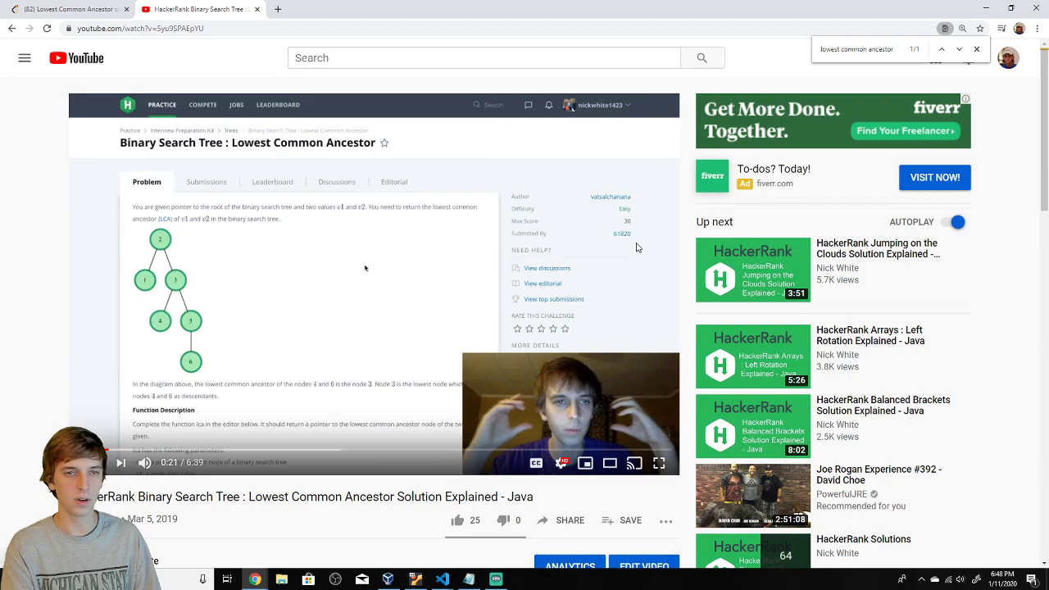
mouse_move(306, 240)
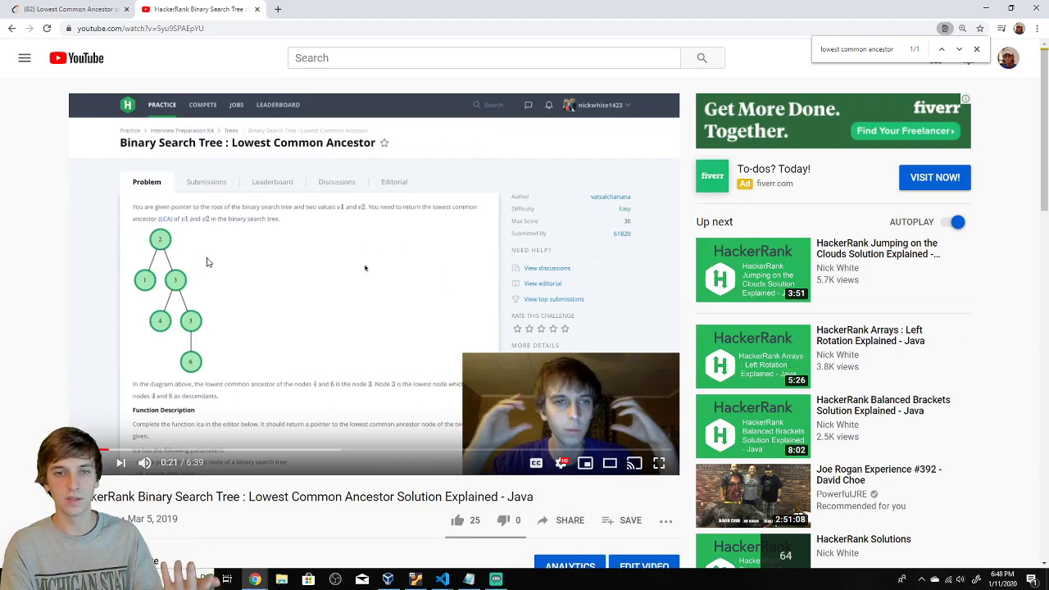
left_click(295, 451)
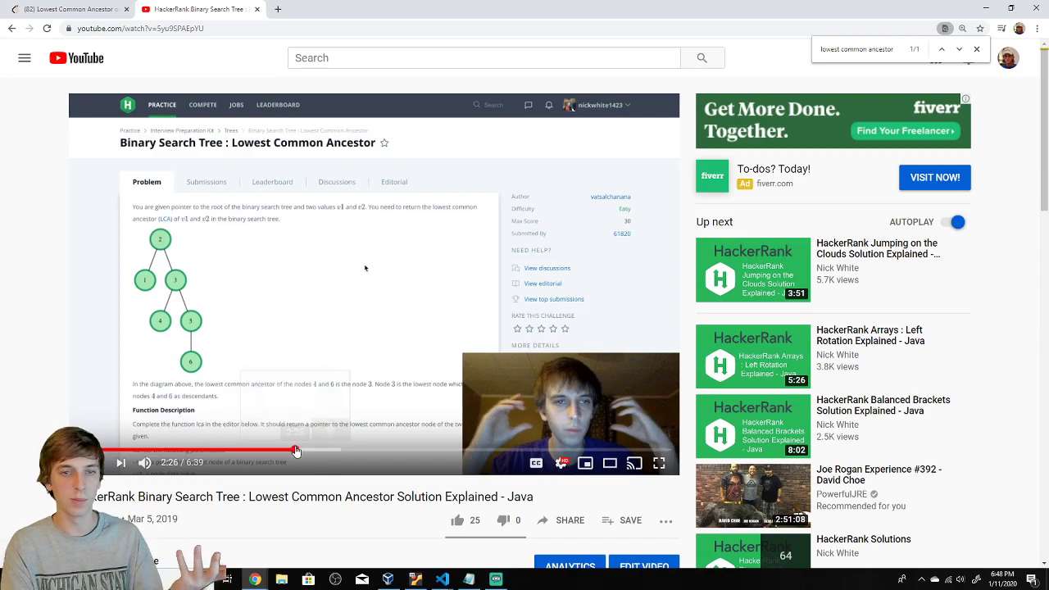